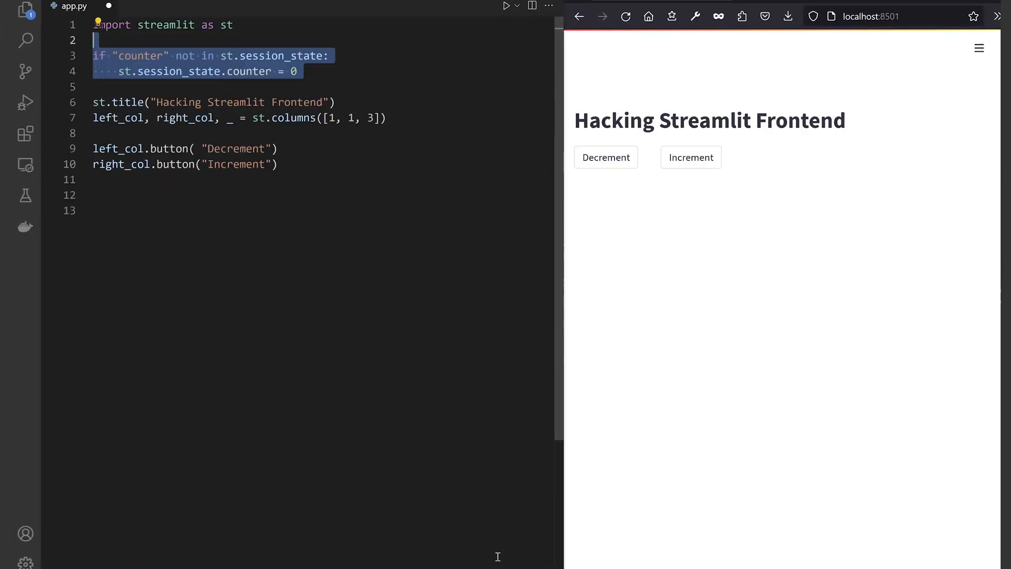
- Add st.metric("Counter", st.session_state.counter) to app.py below the wired buttons
type("st.metric(\"Counter\", st.session_state.counter)")
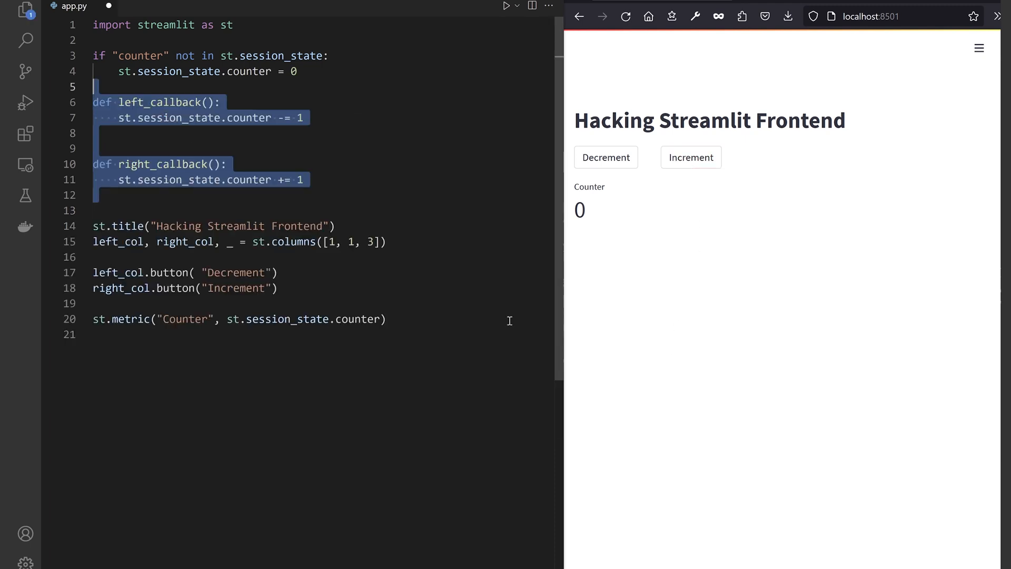
left_click(691, 157)
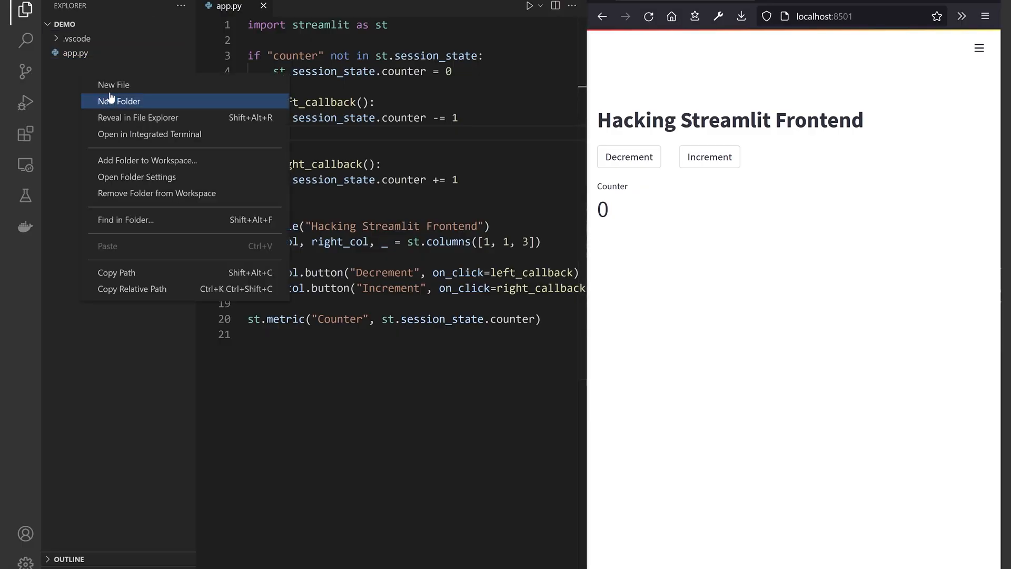
- Create index.html and save app.py embedding it via components.html at zero size
left_click(114, 84)
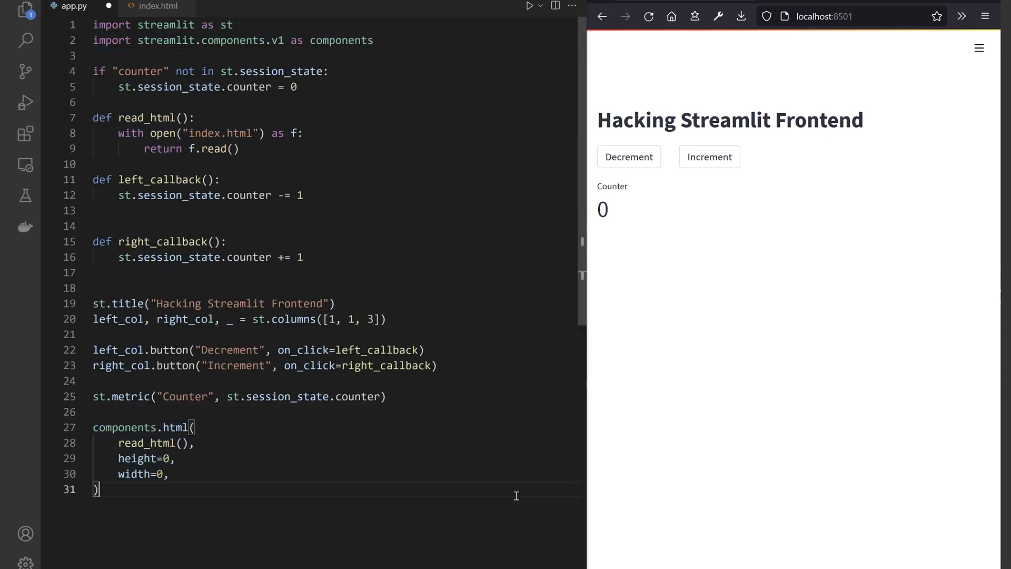
key("ctrl+s")
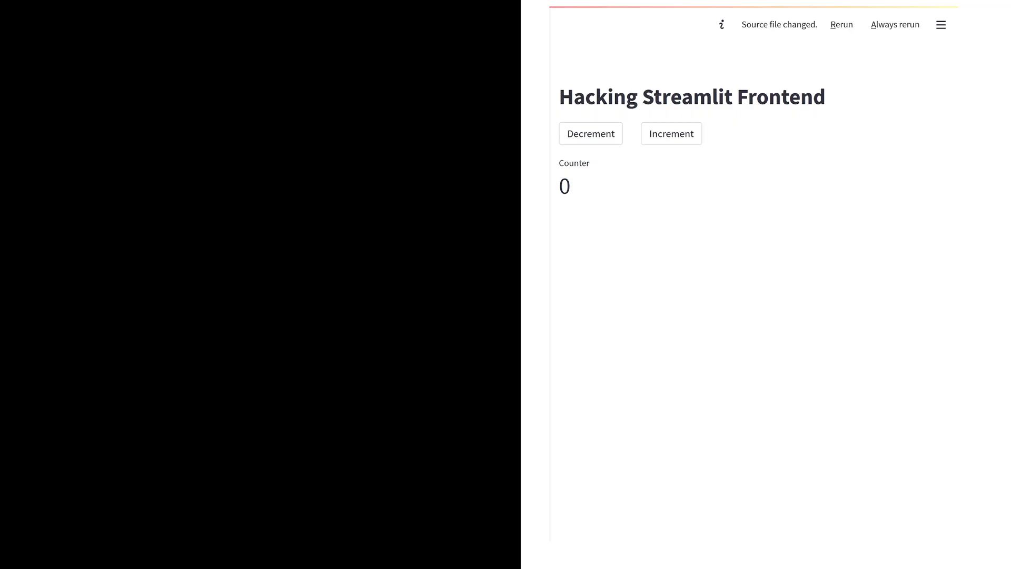
- Rerun the Streamlit app and bring the counter back down to 0 with Decrement
left_click(671, 133)
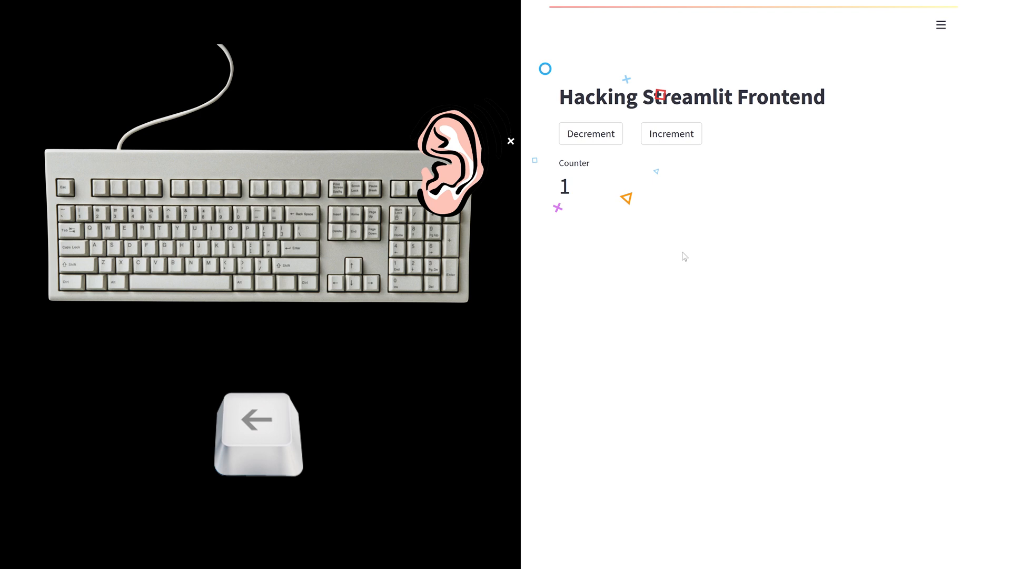
left_click(590, 133)
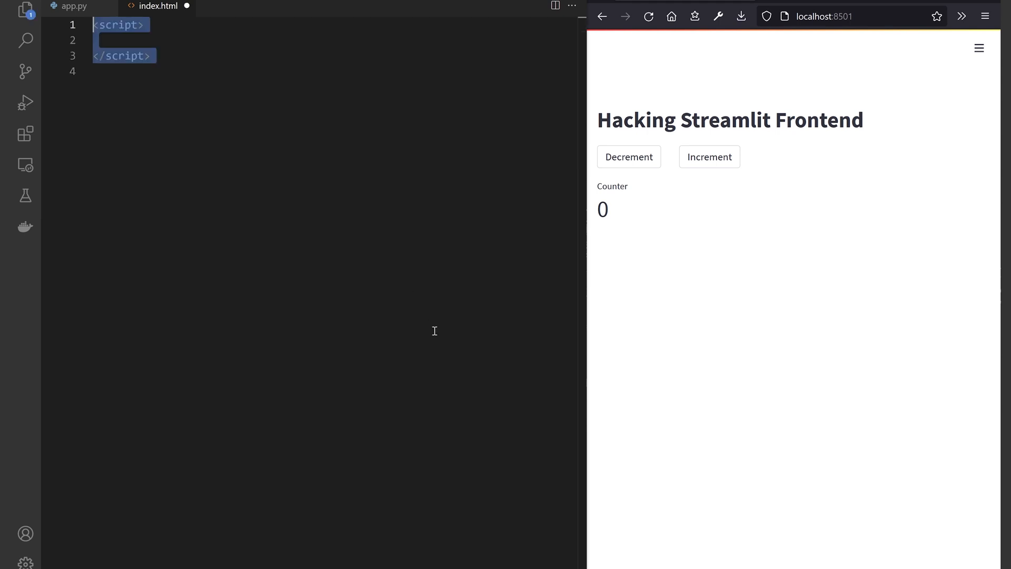
- Write const streamlitDoc = window.parent.document; and collect its .stButton buttons in index.html
left_click(103, 72)
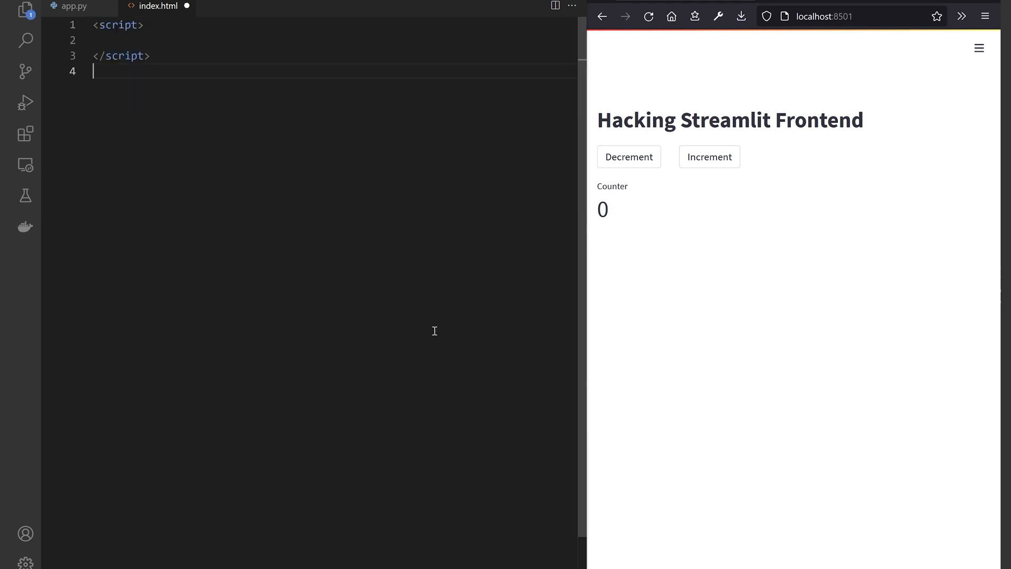
type("const streamlitDoc = window.parent.document;")
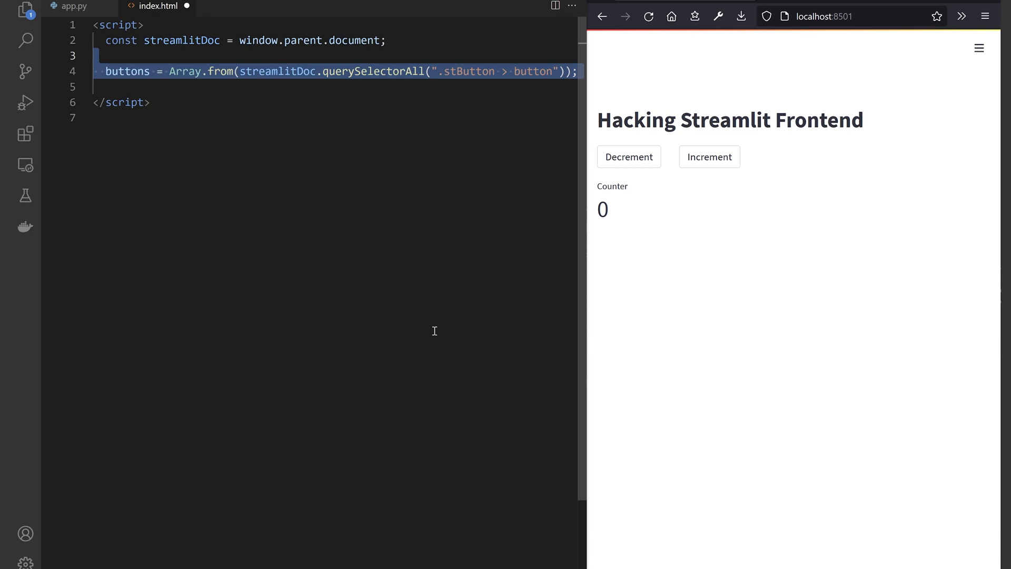
left_click(985, 16)
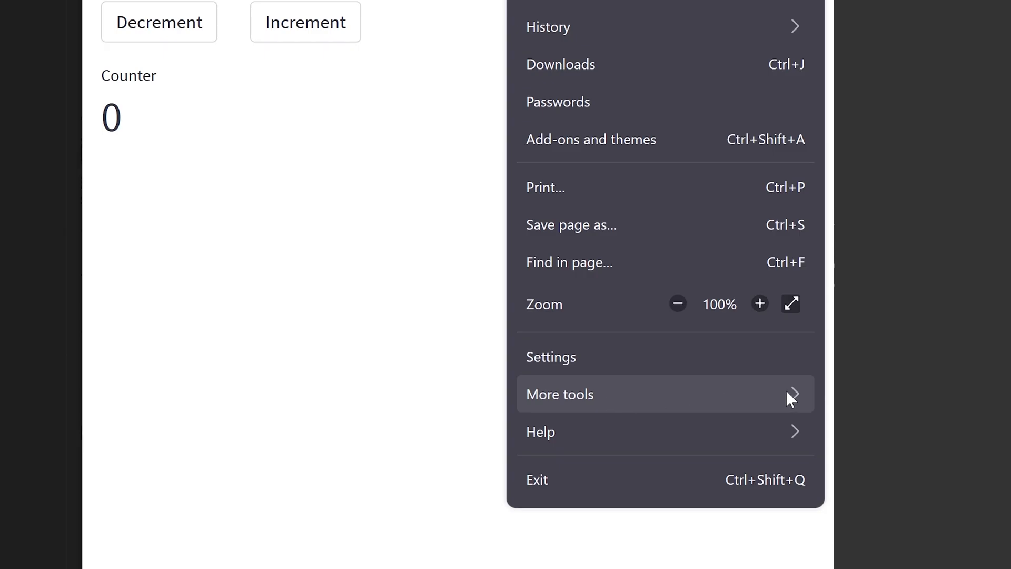
- Open Firefox's Web Developer Tools to see the logged array of two buttons
left_click(560, 394)
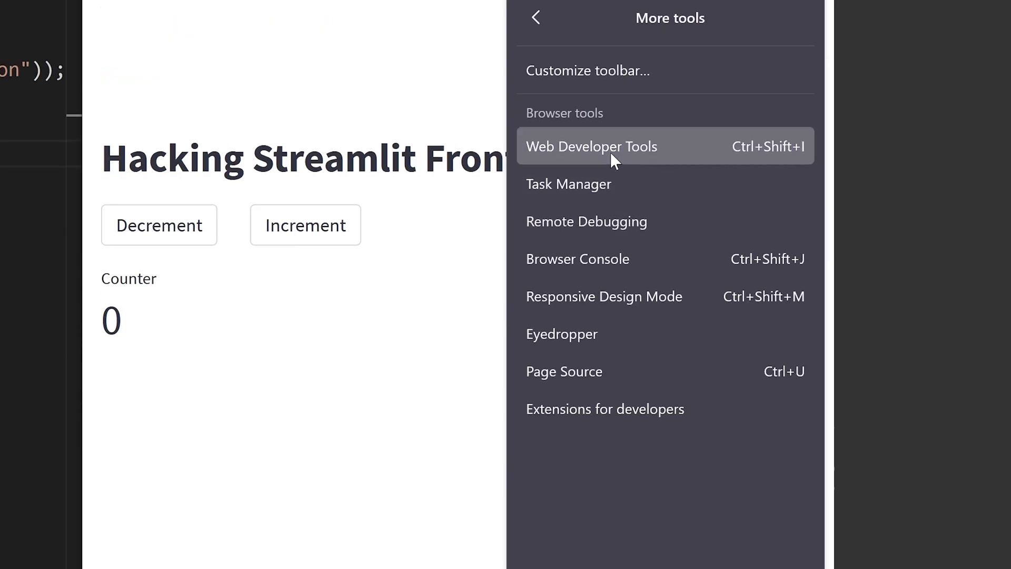
left_click(591, 146)
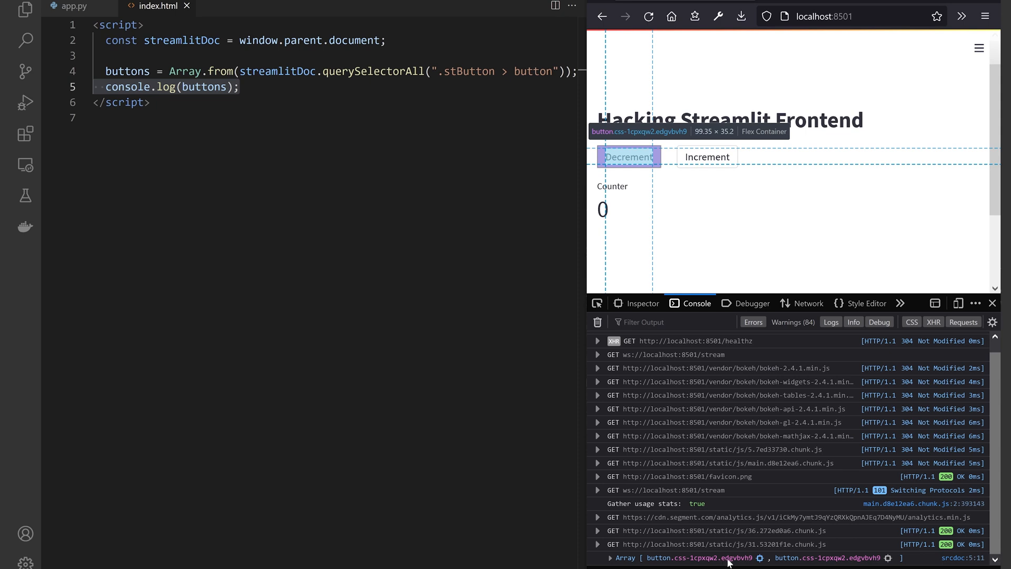
mouse_move(706, 157)
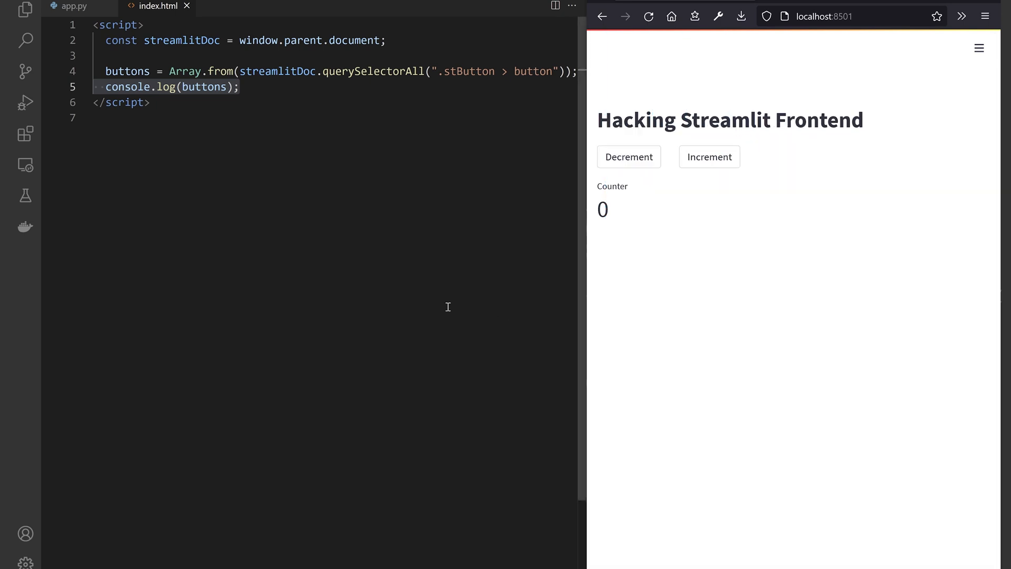
- Find the Decrement and Increment buttons, color them coral and lightblue, and rerun
type("const left_button = buttons.find((el) => el.innerText === \"Decrement\");")
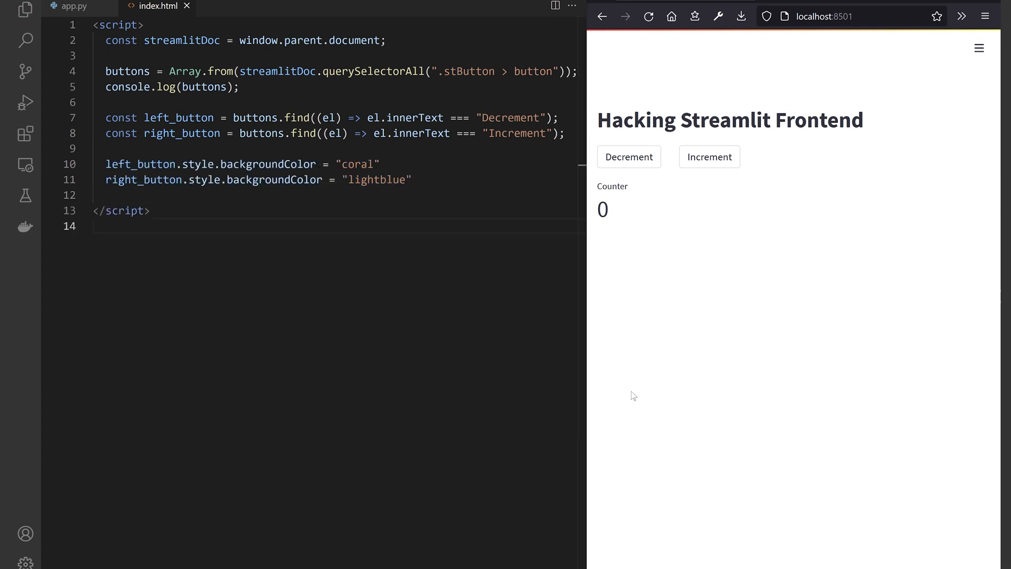
left_click(648, 16)
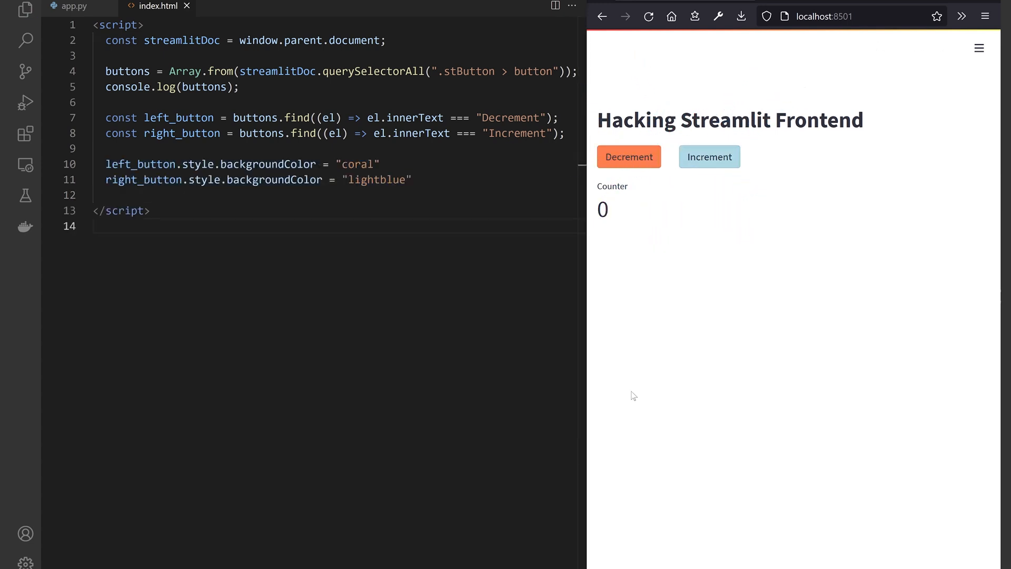